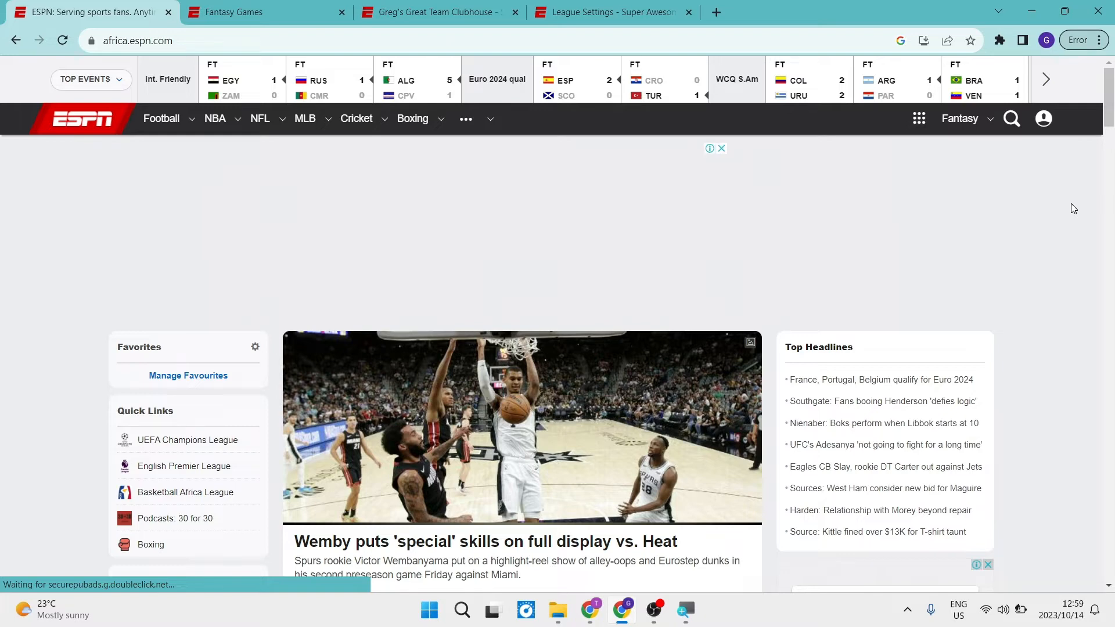
Step: Go to the ESPN Fantasy Games home page from the Fantasy header menu
click(959, 118)
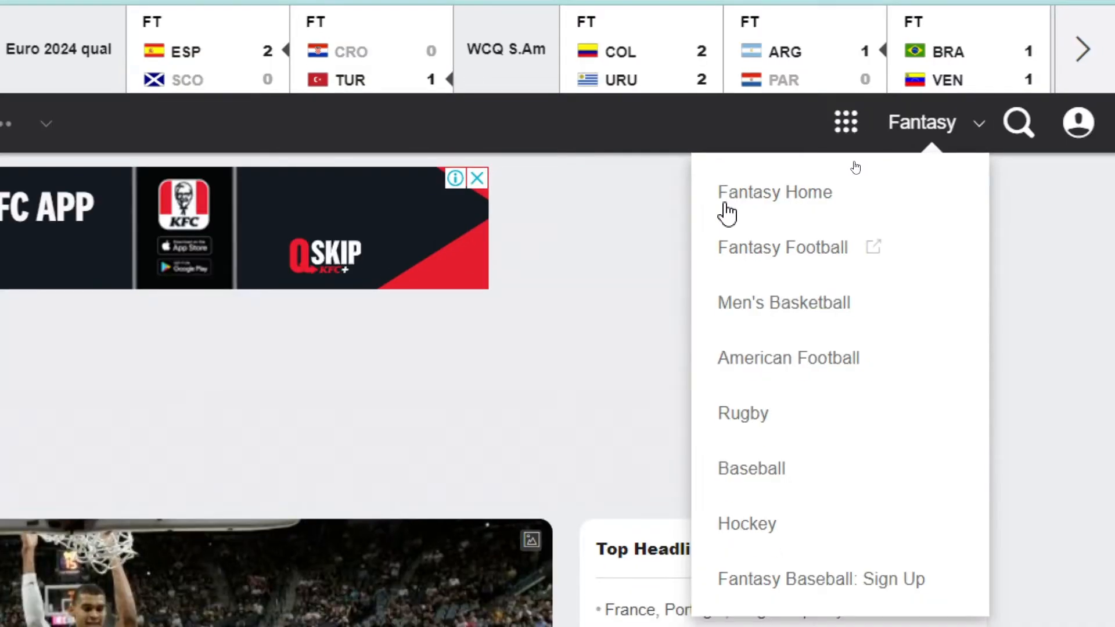
click(774, 192)
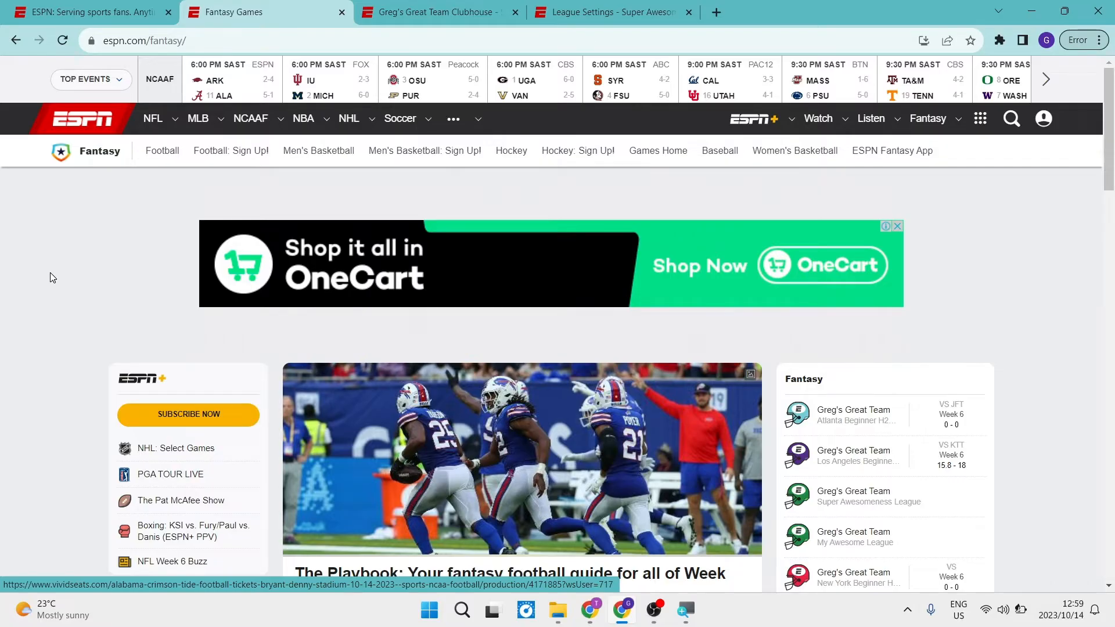
mouse_move(80, 274)
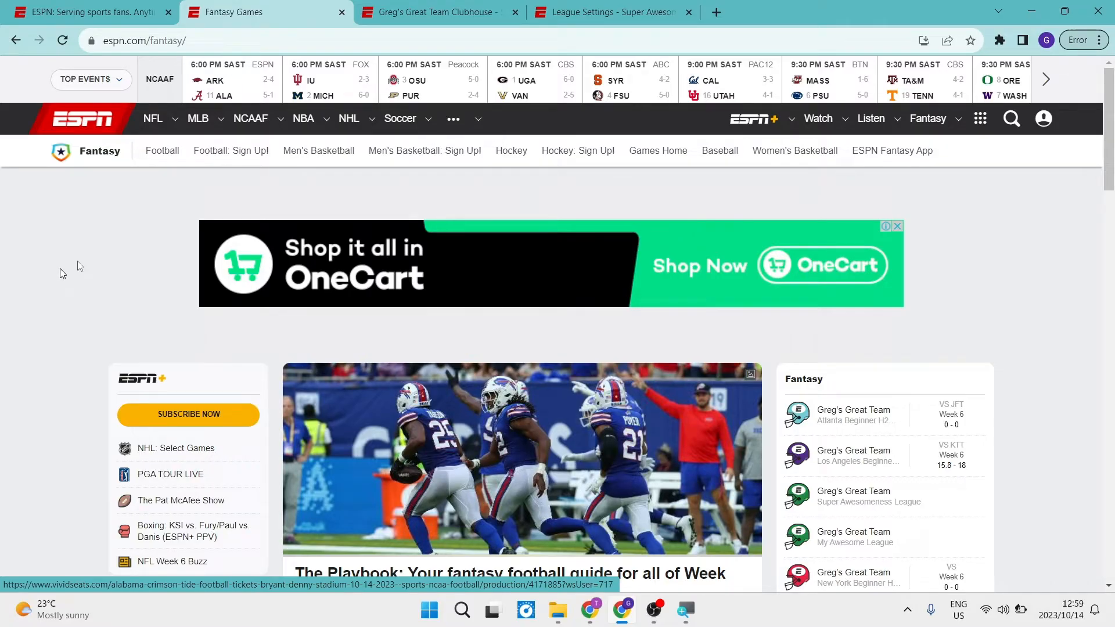
mouse_move(657, 150)
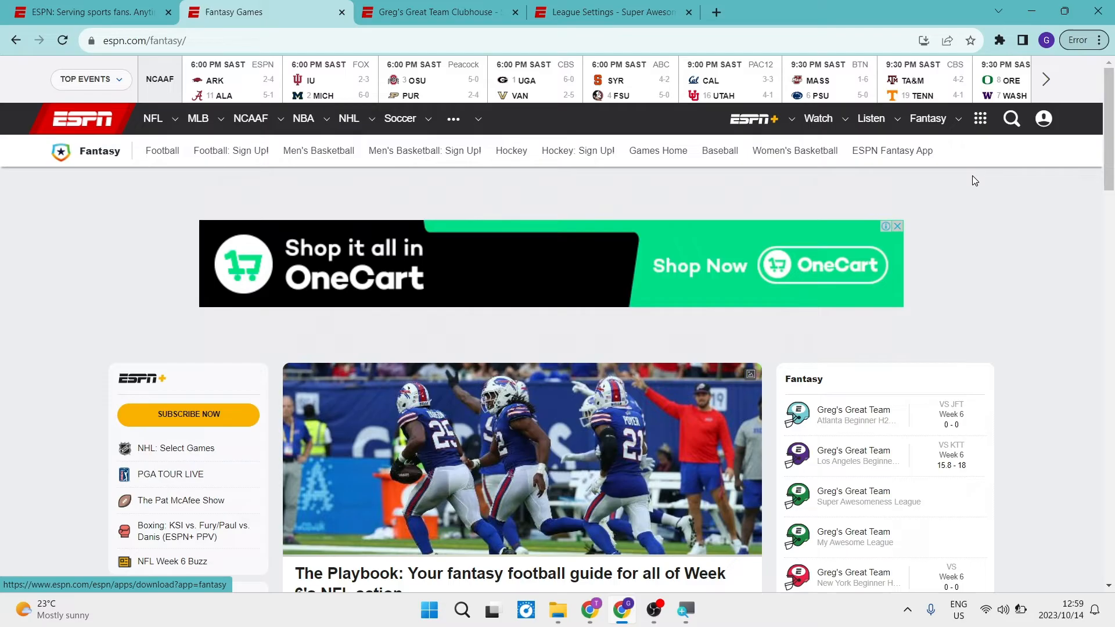
mouse_move(997, 200)
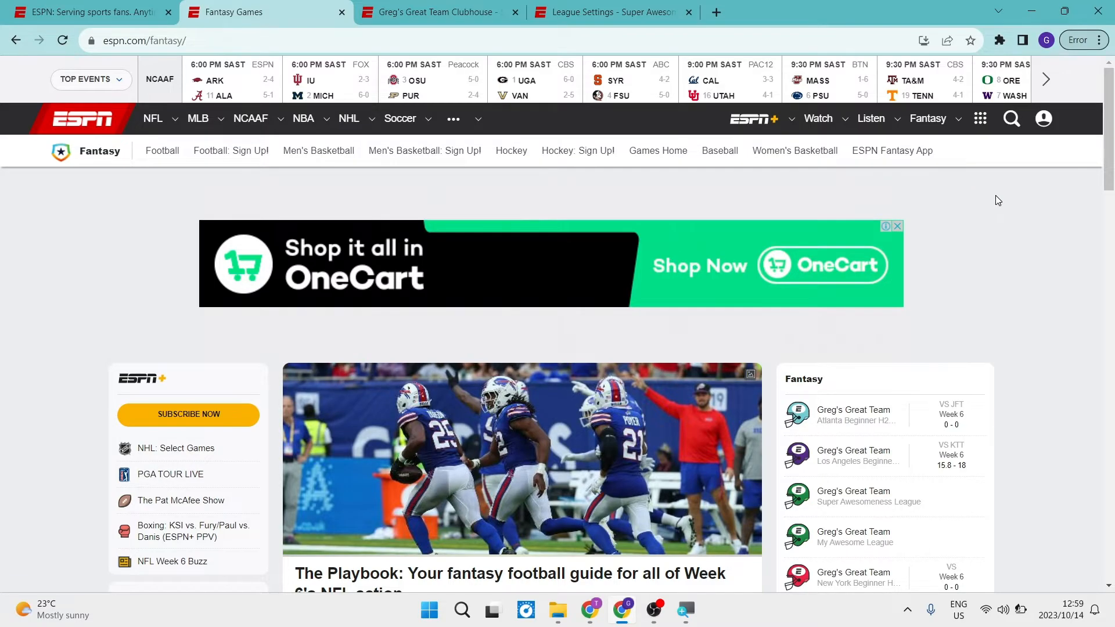
Step: Switch to the clubhouse for Greg's Great Team in the Super Awesomeness League
scroll(down, 3)
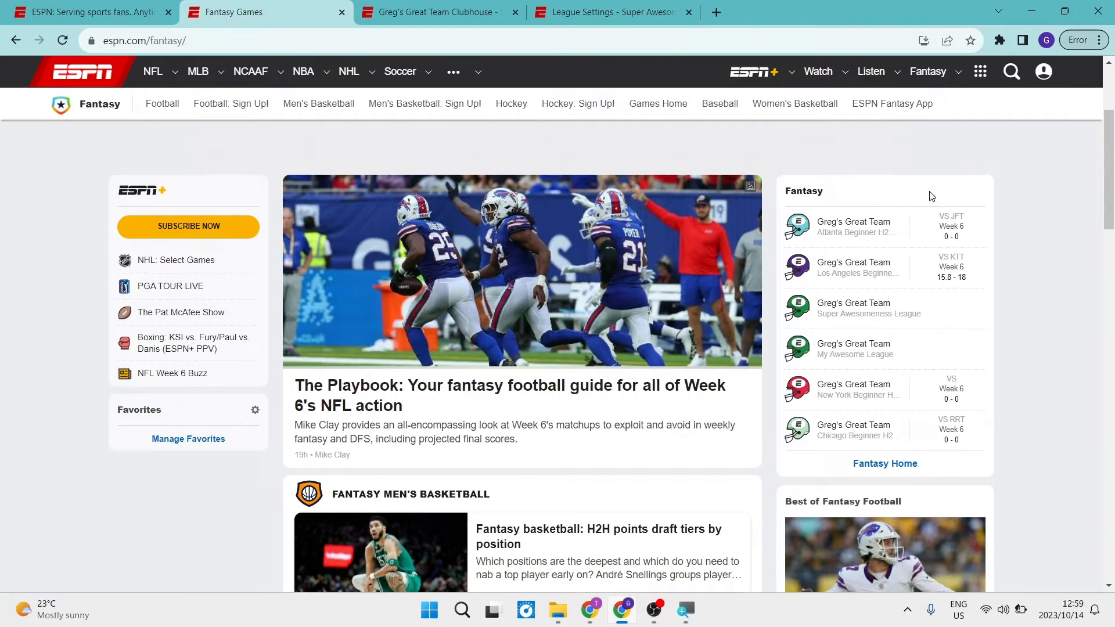
mouse_move(870, 412)
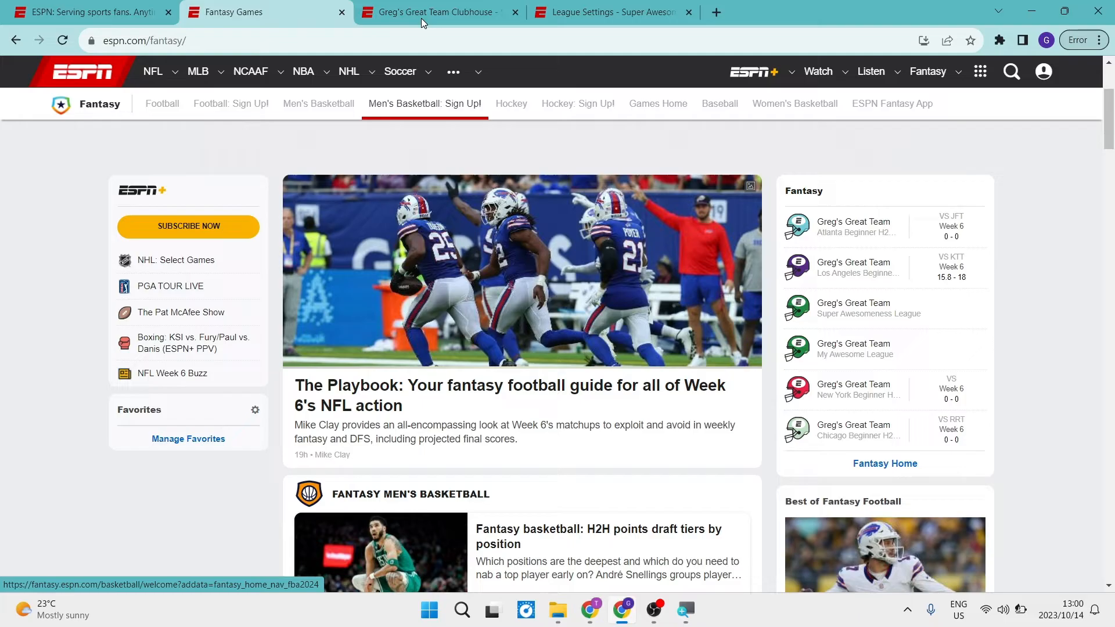
click(433, 11)
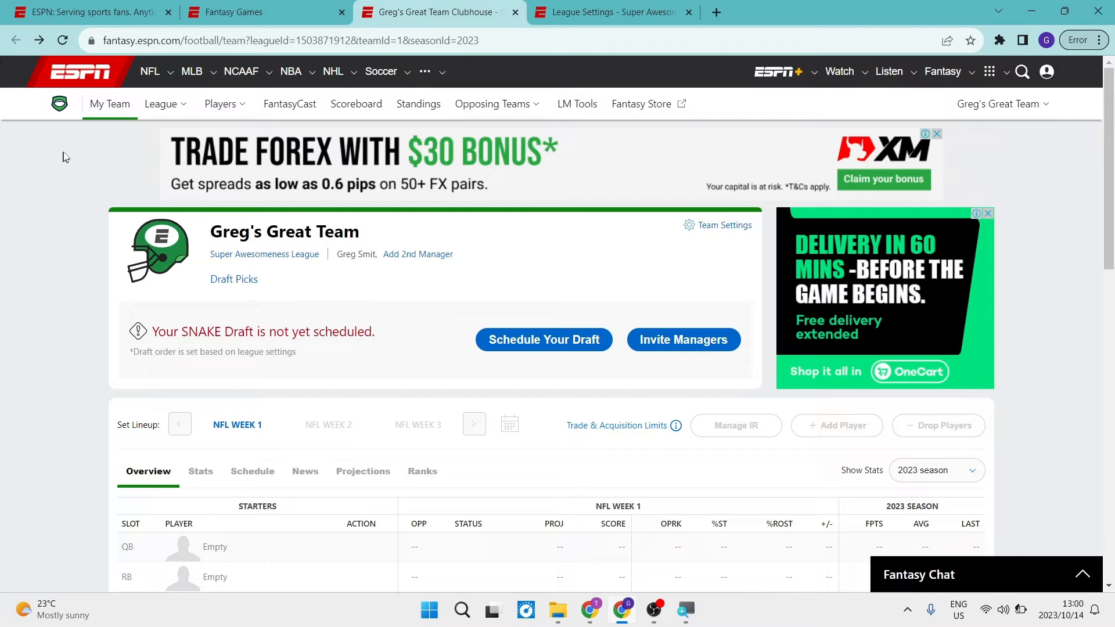
Step: Bring up the League options list over the Greg's Great Team clubhouse
click(161, 103)
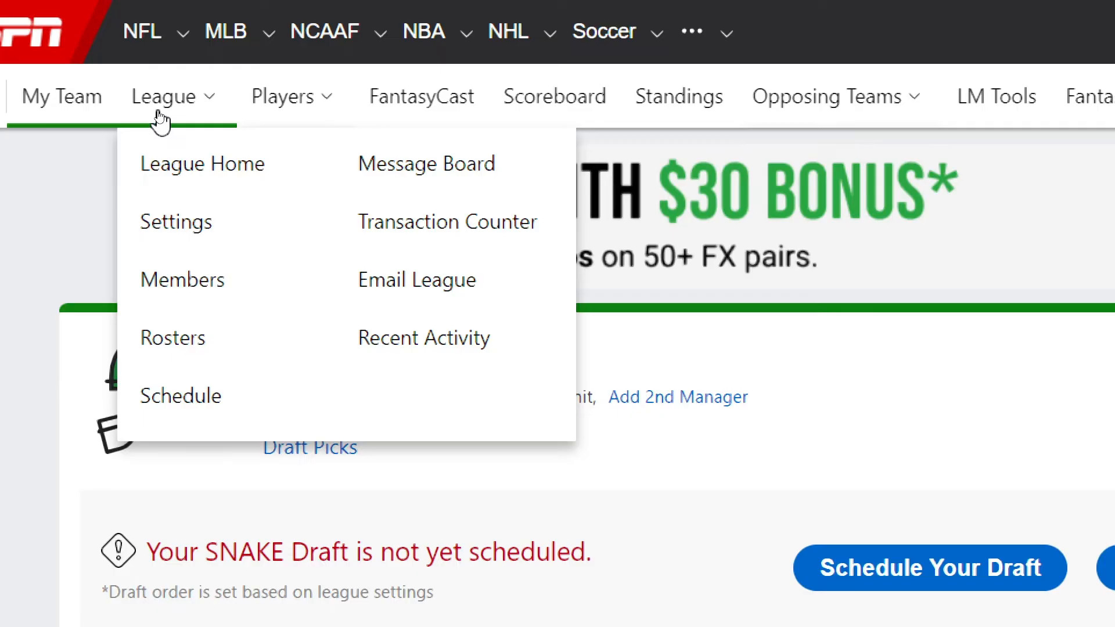
mouse_move(221, 127)
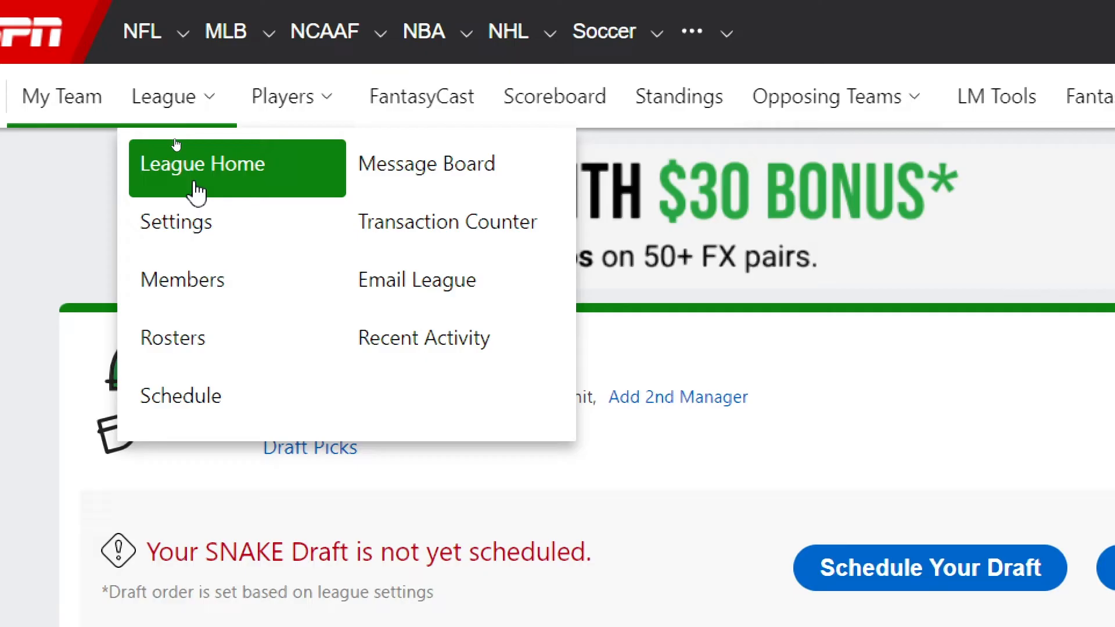
mouse_move(204, 231)
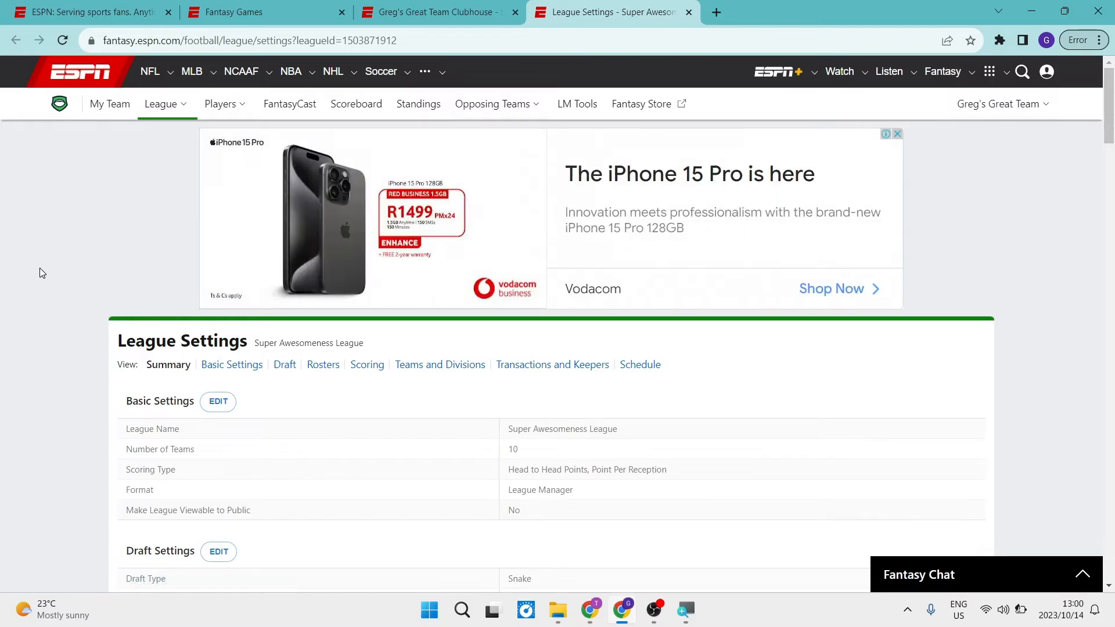
scroll(down, 3)
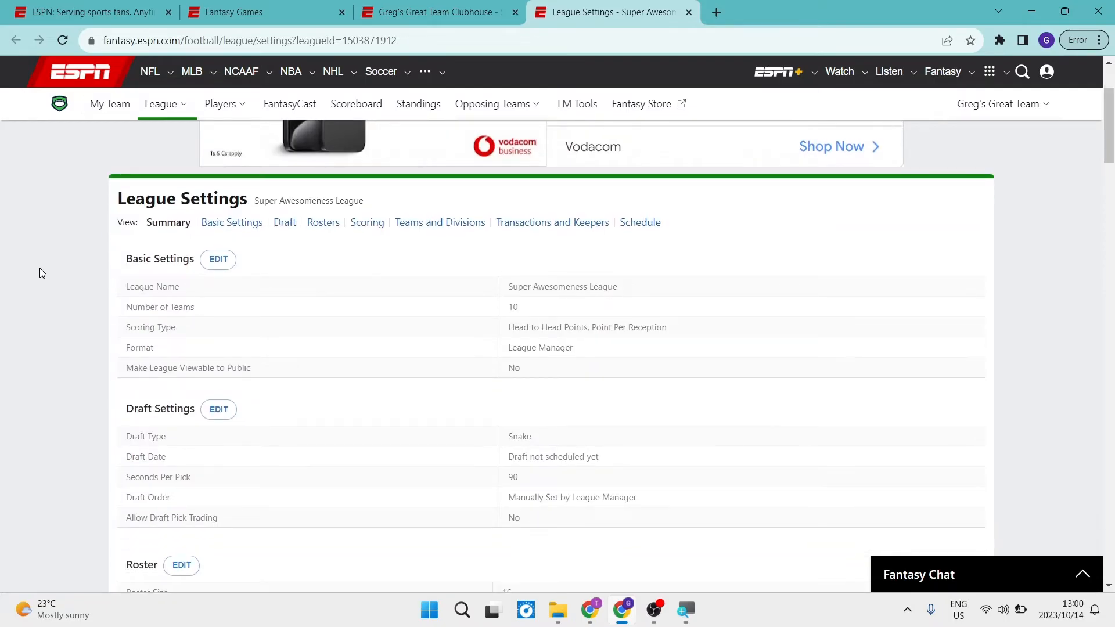
mouse_move(217, 259)
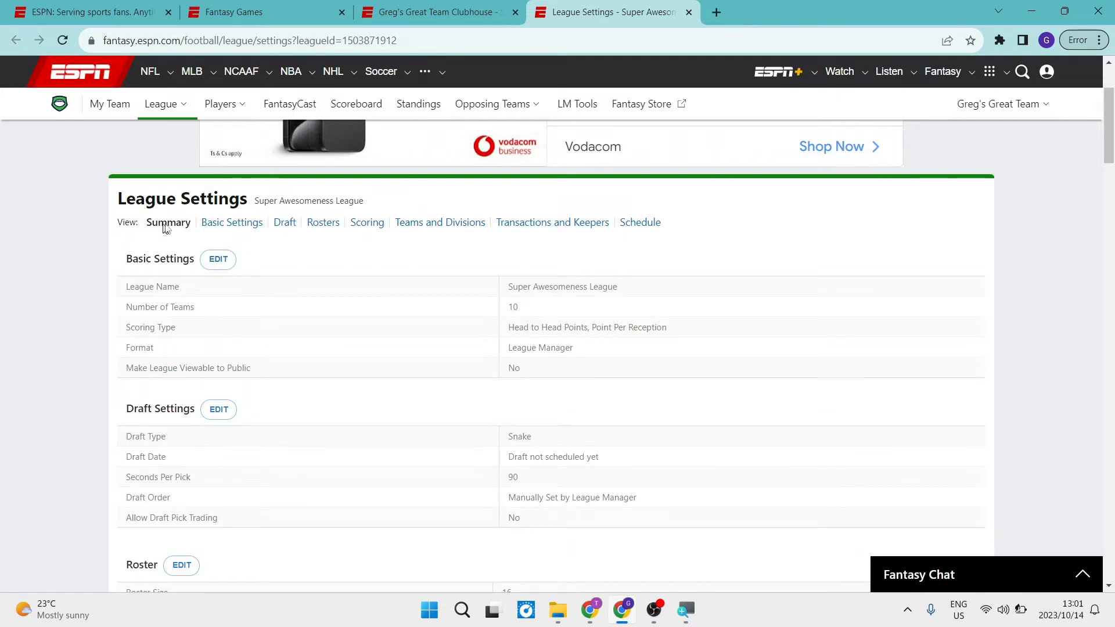
mouse_move(238, 250)
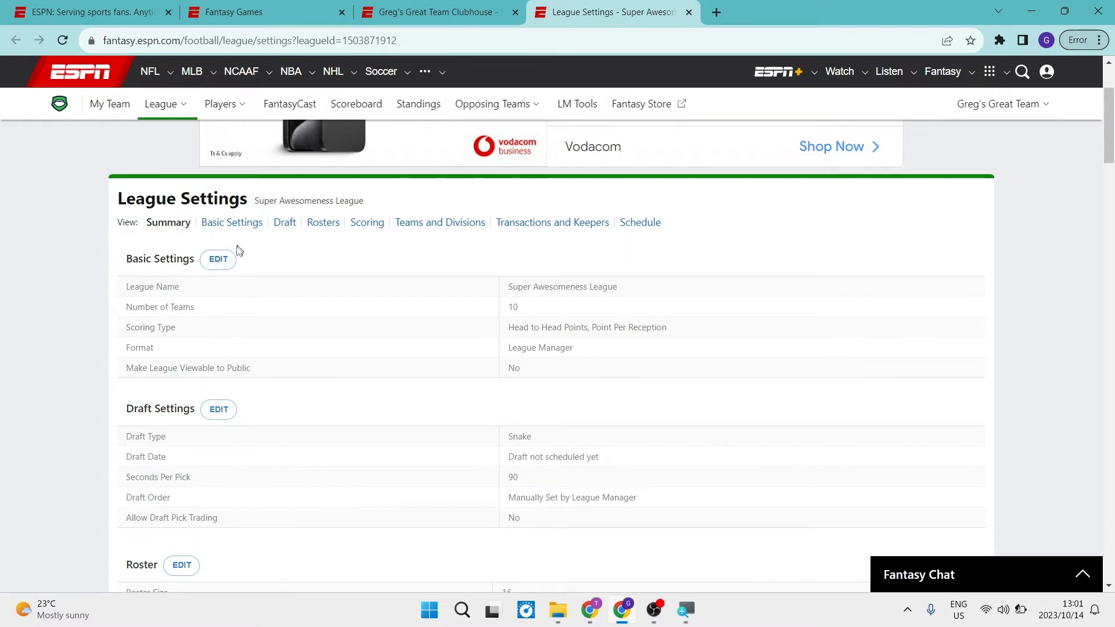
click(231, 221)
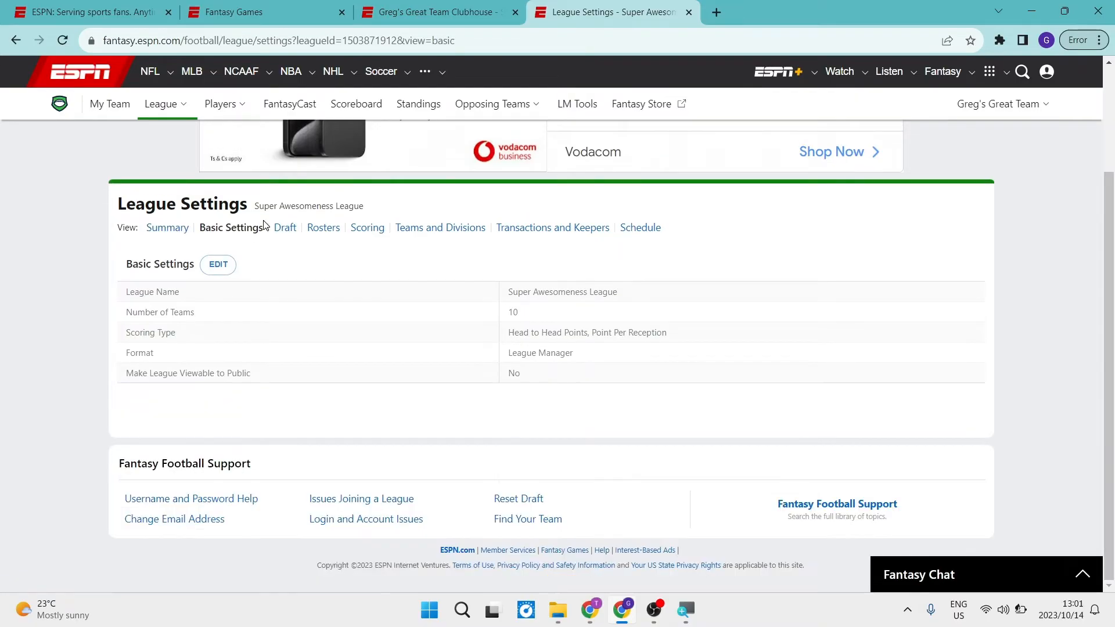
click(284, 227)
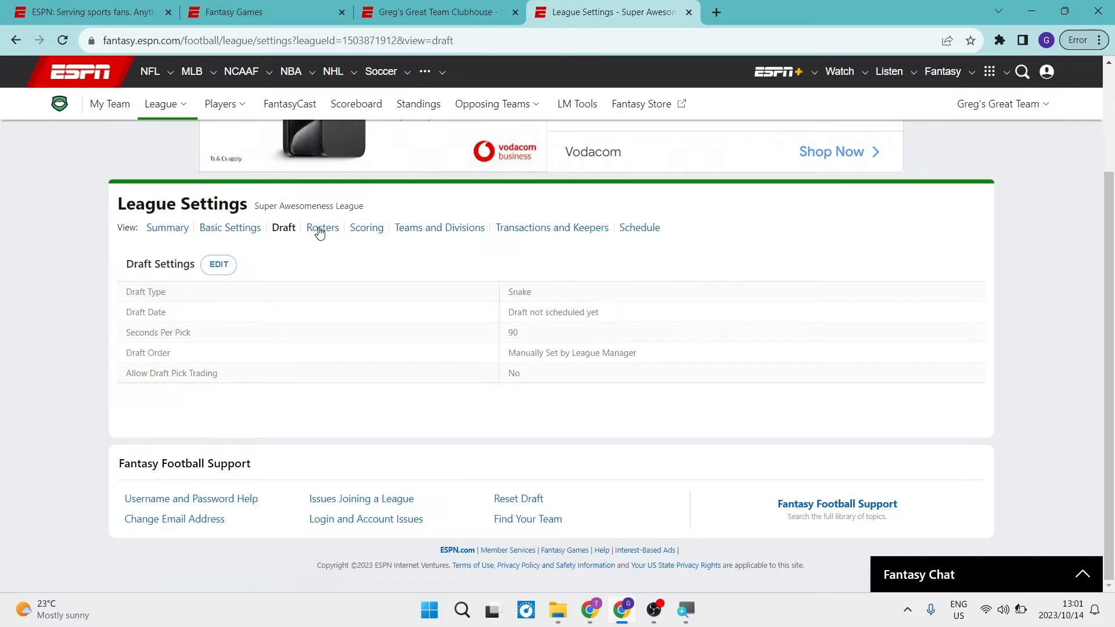
click(322, 227)
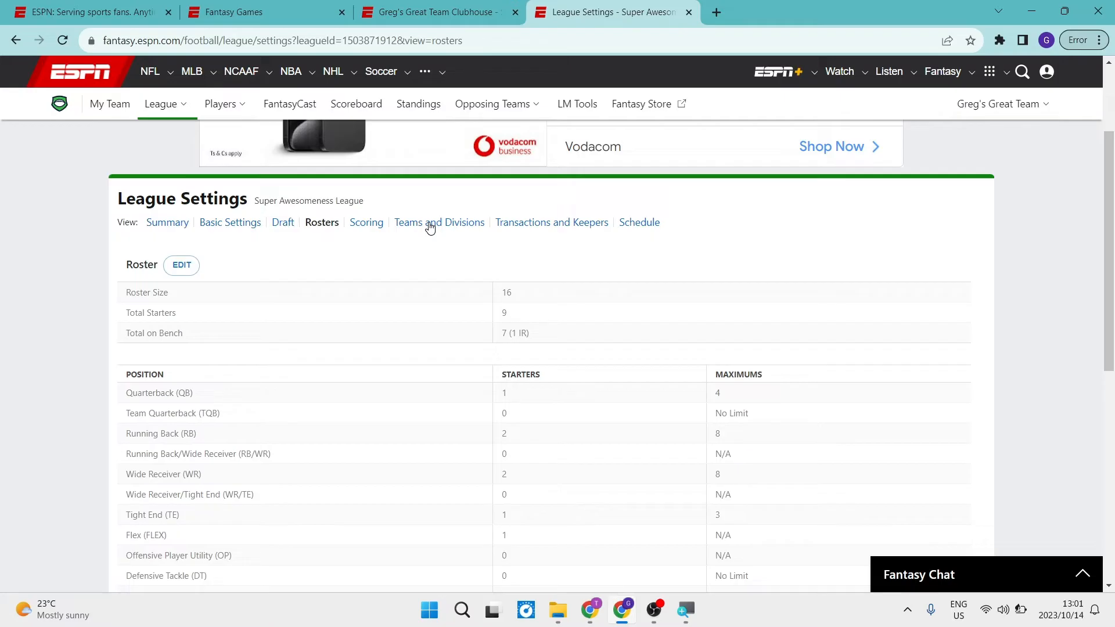
mouse_move(610, 227)
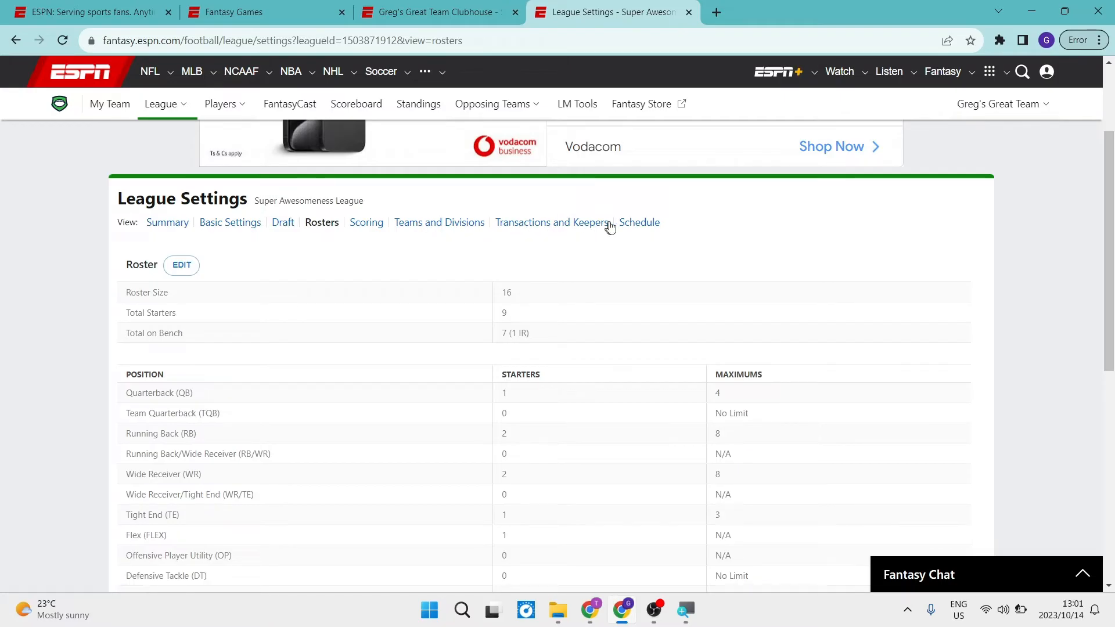
click(167, 223)
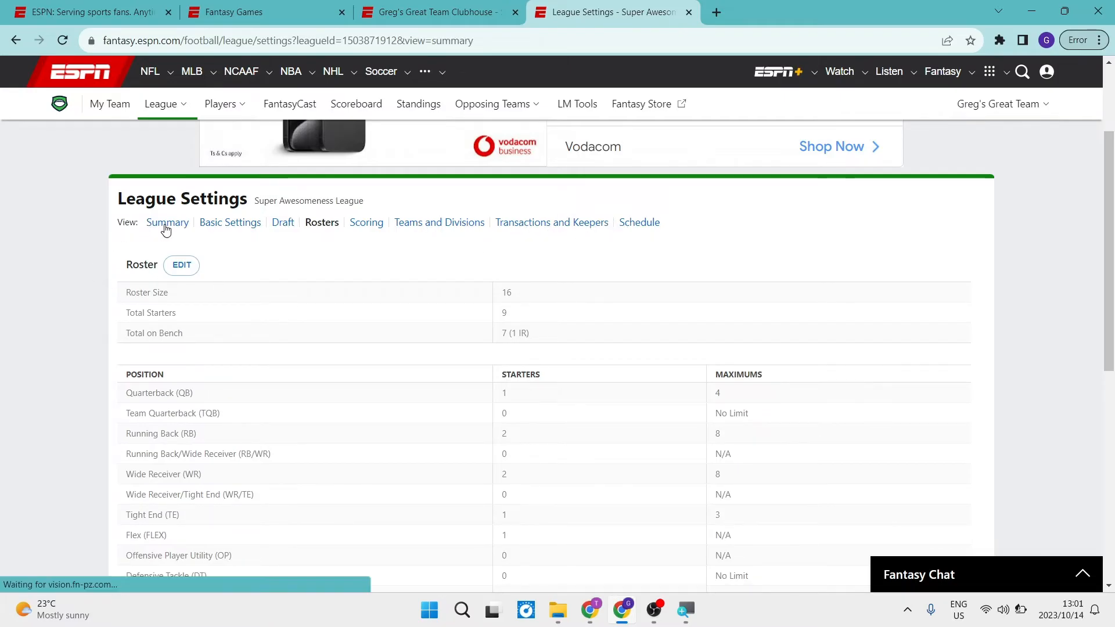
click(167, 222)
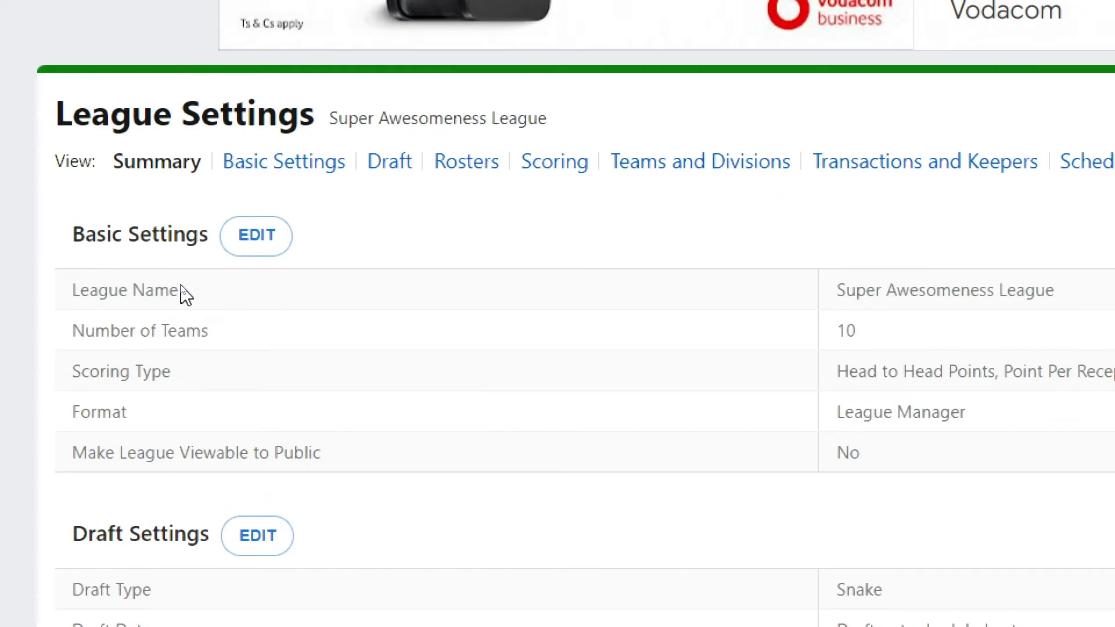
Step: Edit Basic Settings, keep 'Make League Viewable to Public' at No, and cancel the changes
click(283, 161)
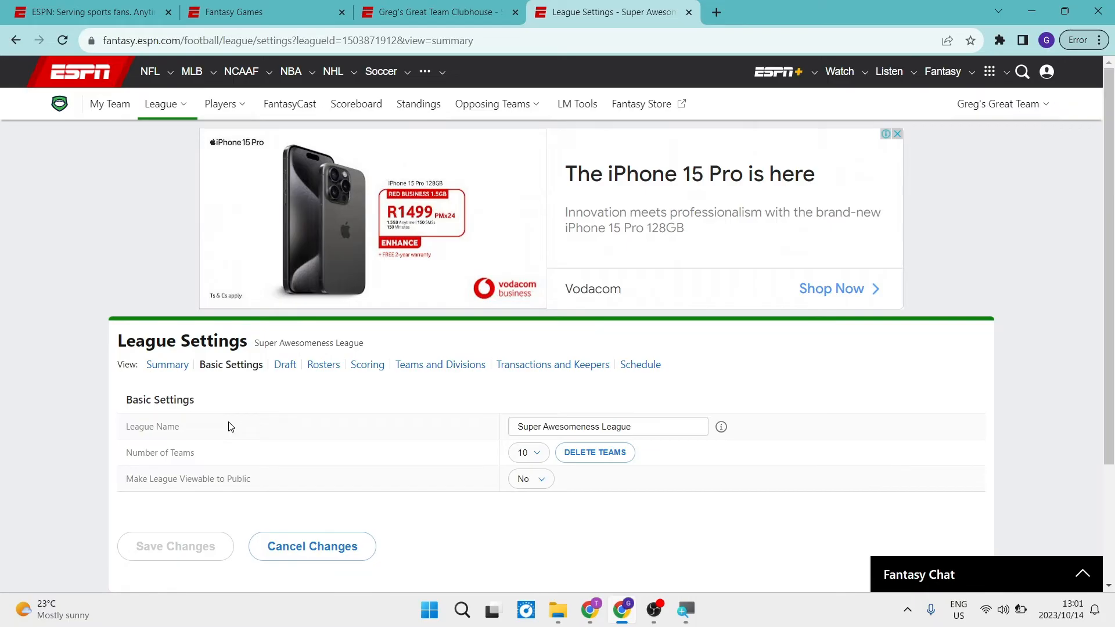
mouse_move(236, 432)
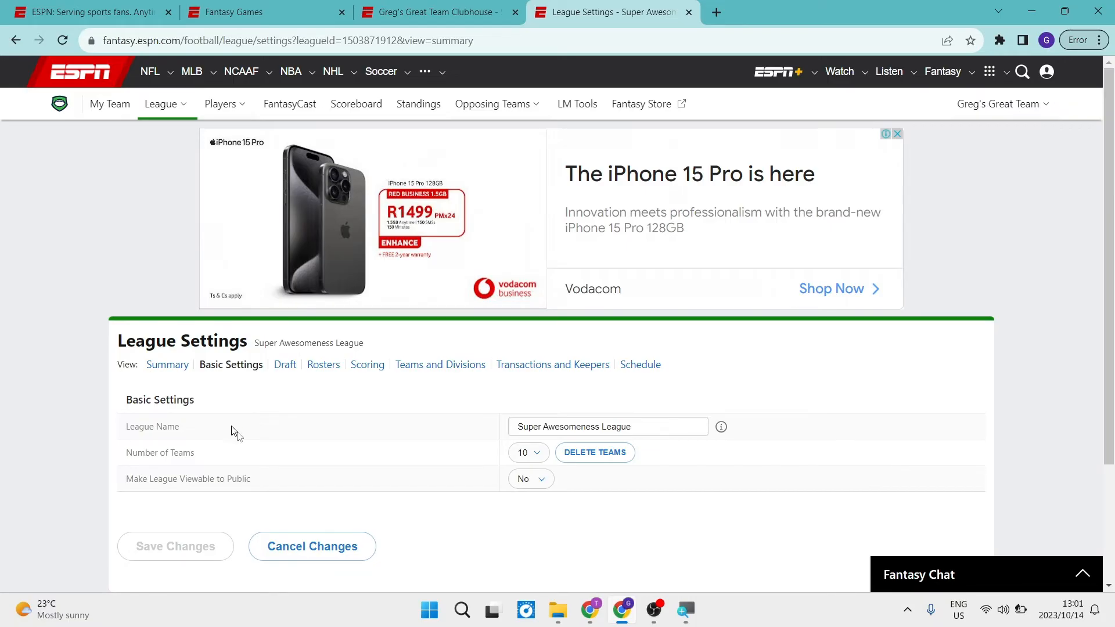
click(529, 477)
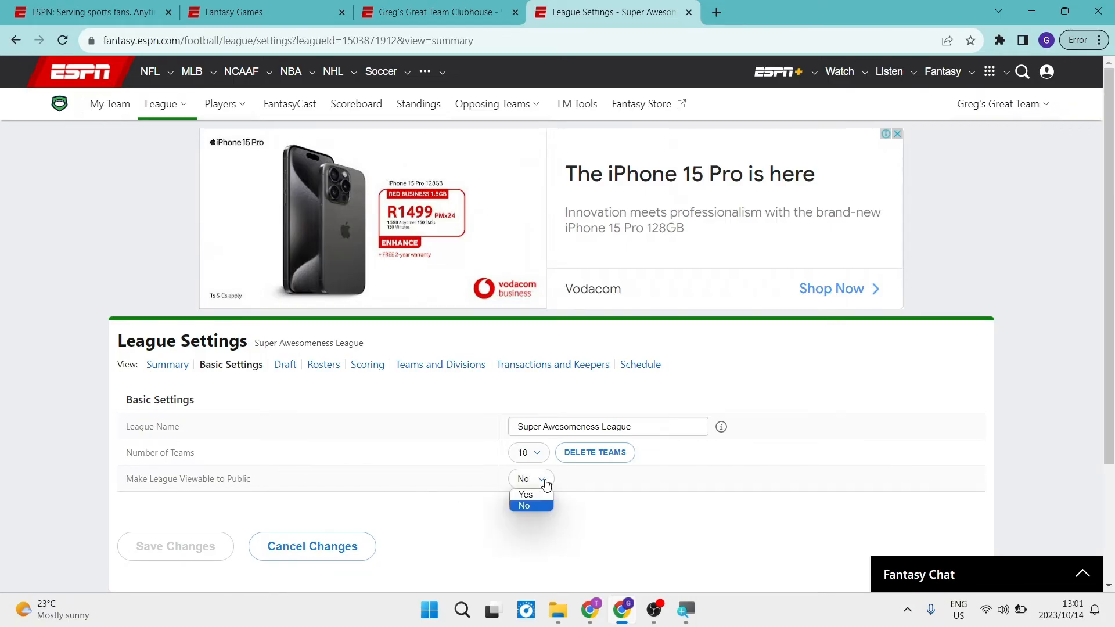
click(524, 505)
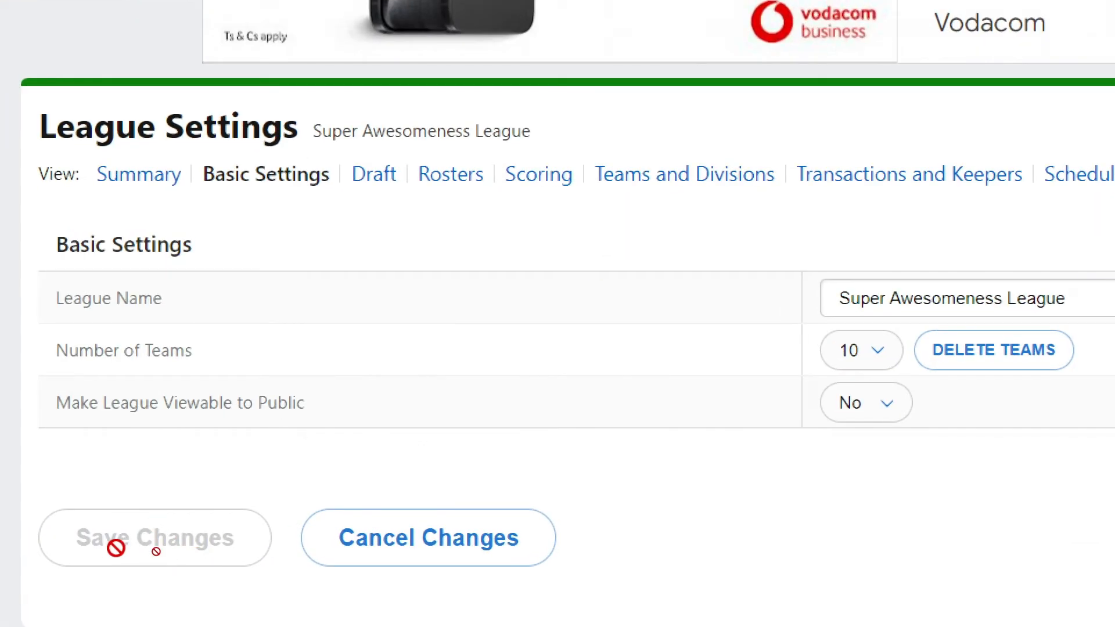
click(428, 538)
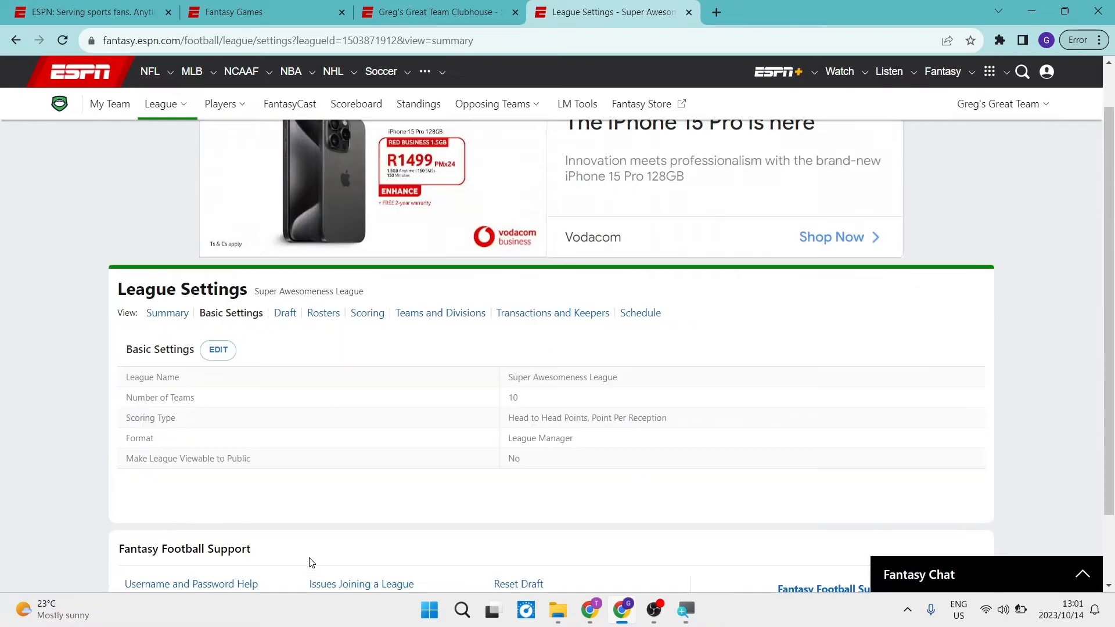
Step: Review the full League Settings summary down through trade and keeper rules, then return toward the top
scroll(down, 3)
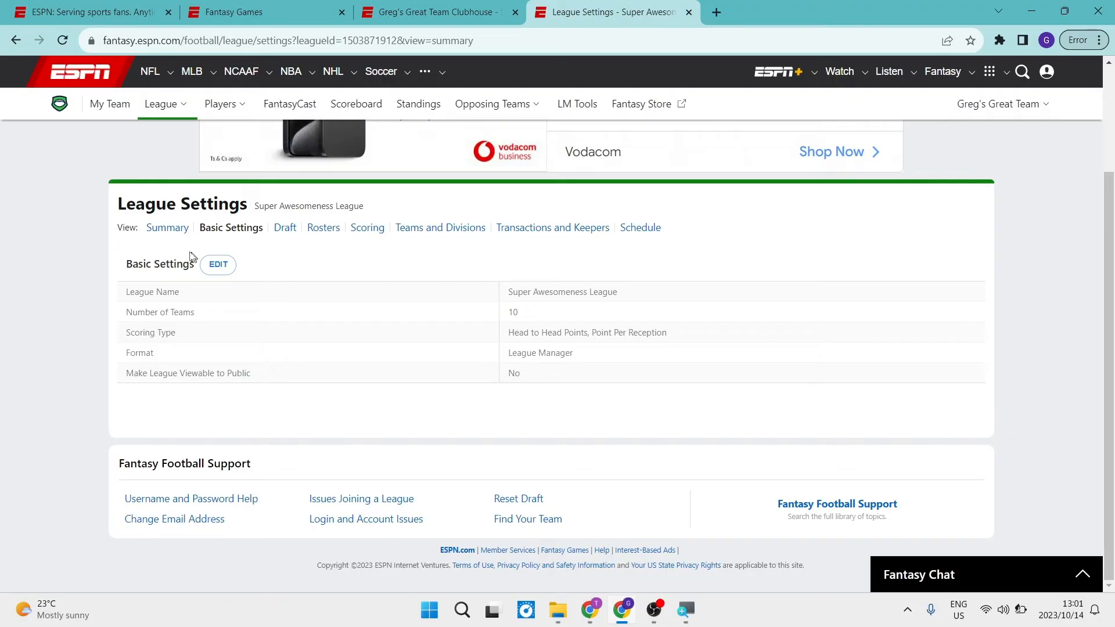
click(167, 227)
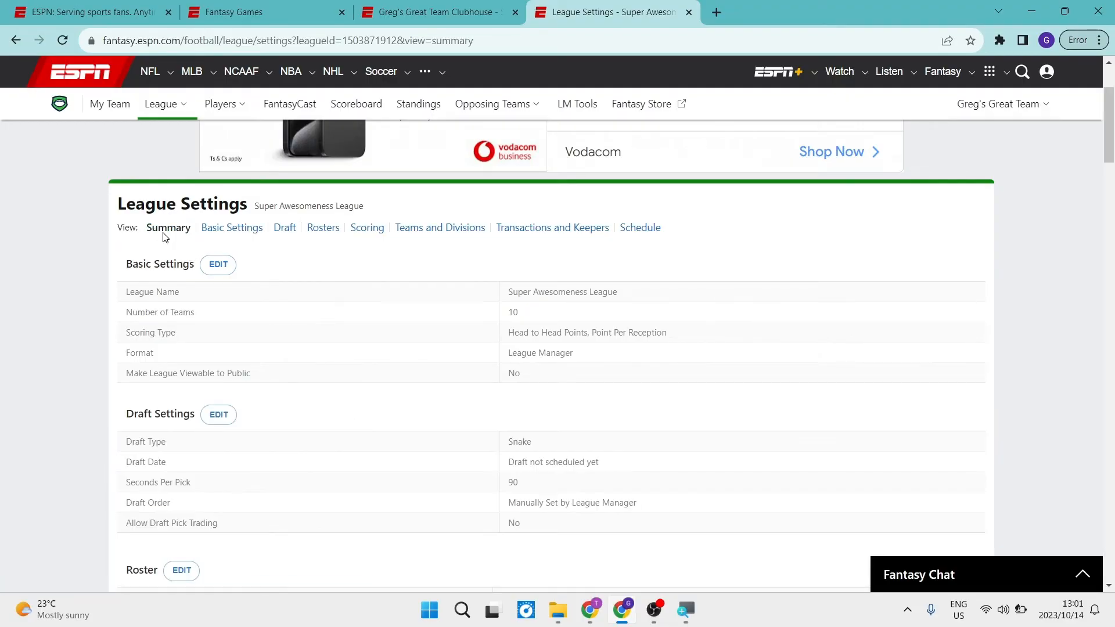
scroll(down, 3)
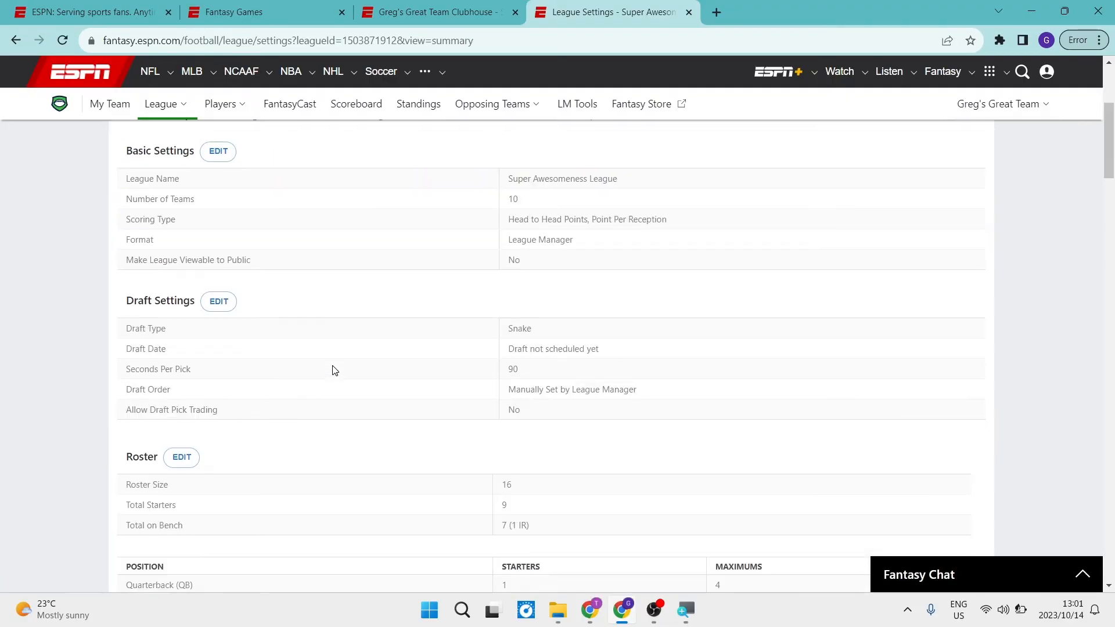
scroll(down, 3)
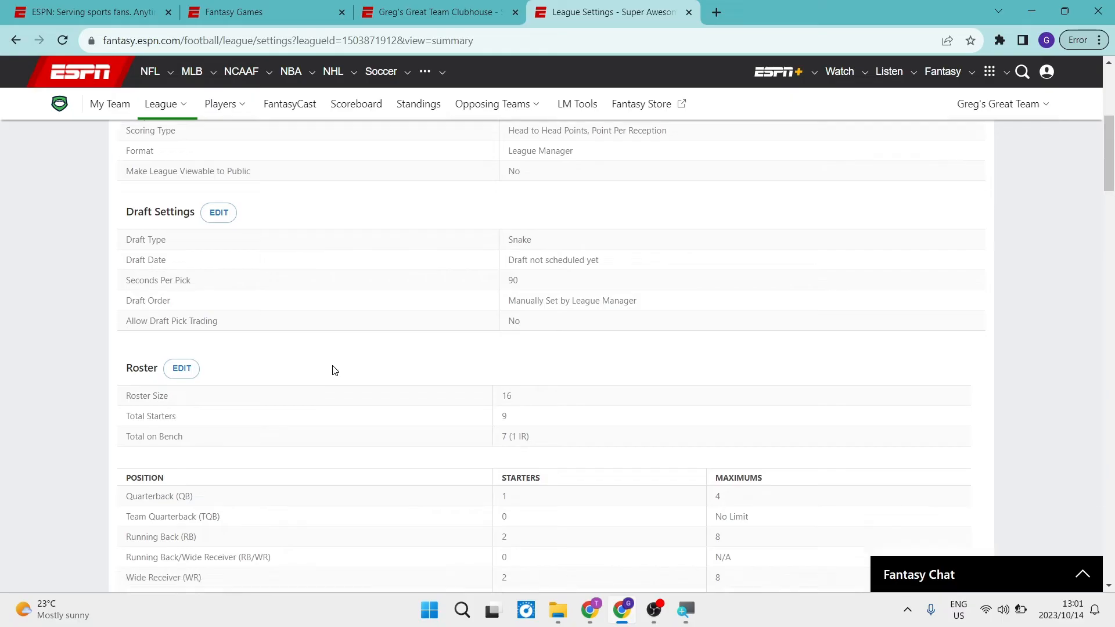
scroll(down, 3)
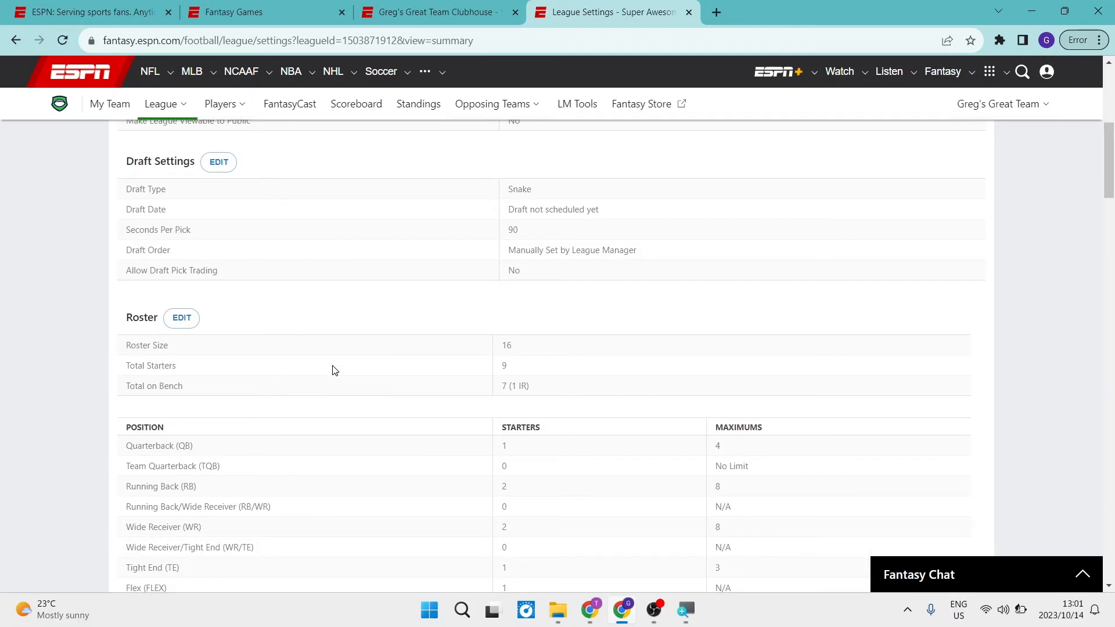
scroll(down, 3)
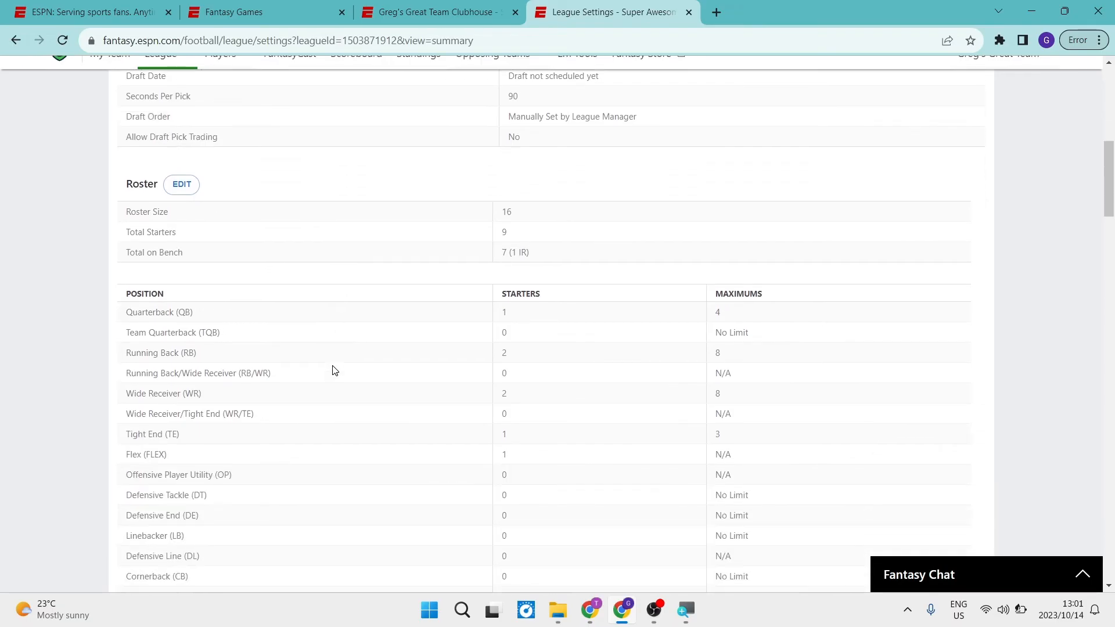
scroll(down, 3)
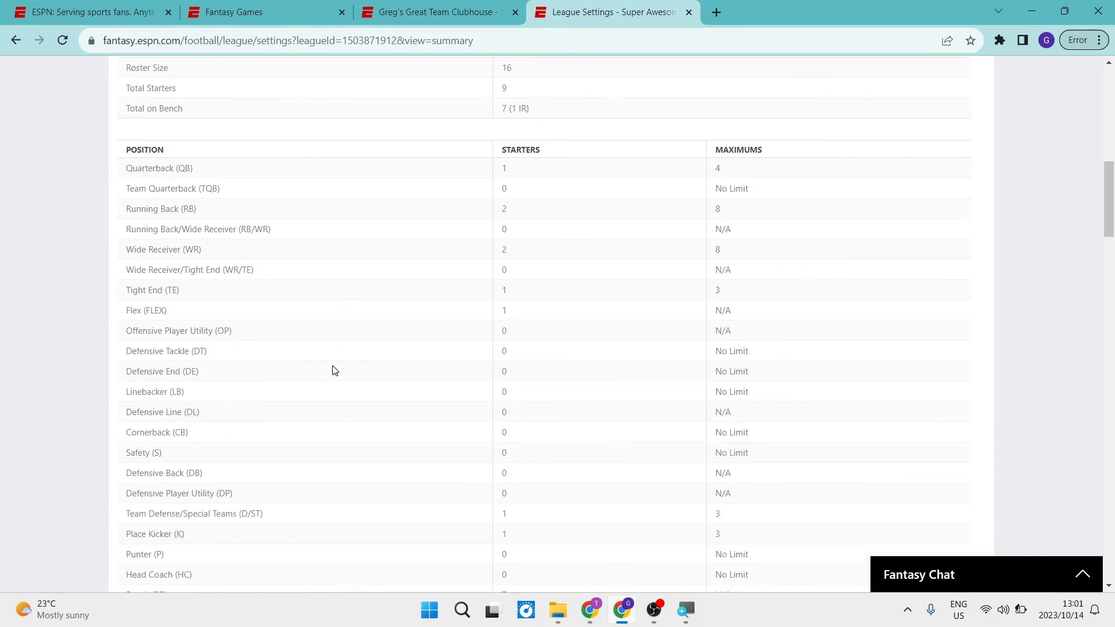
scroll(down, 3)
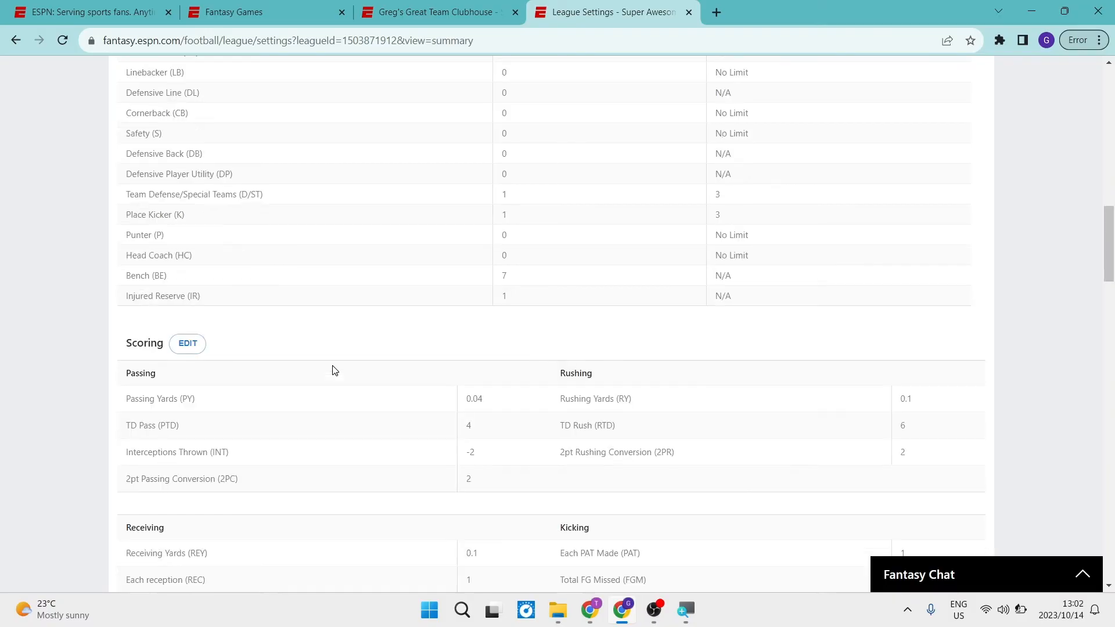
scroll(down, 3)
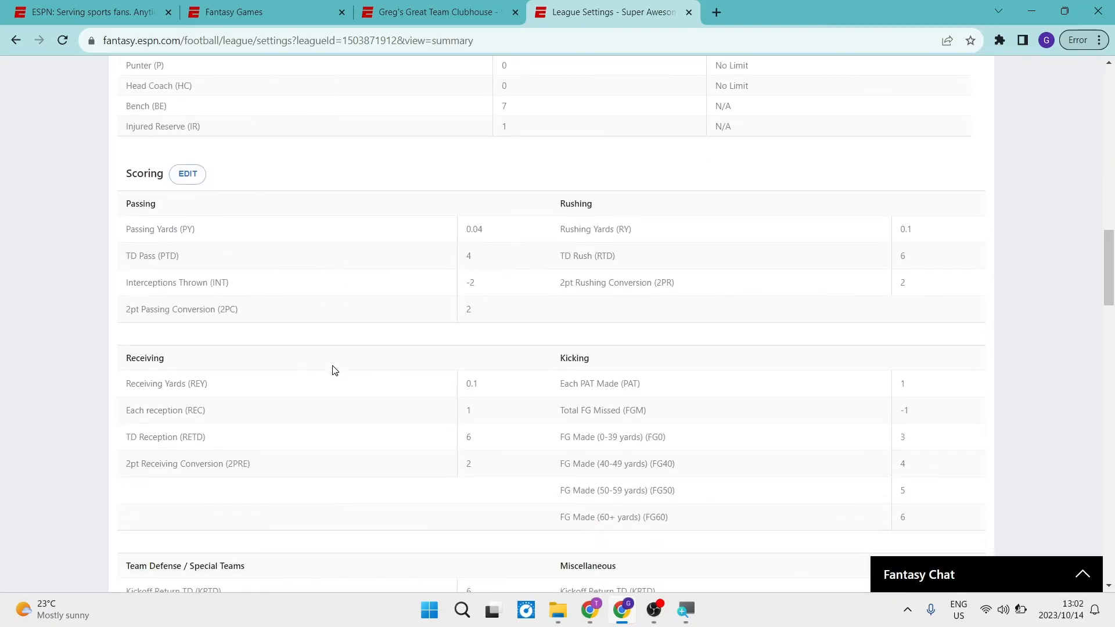
scroll(down, 3)
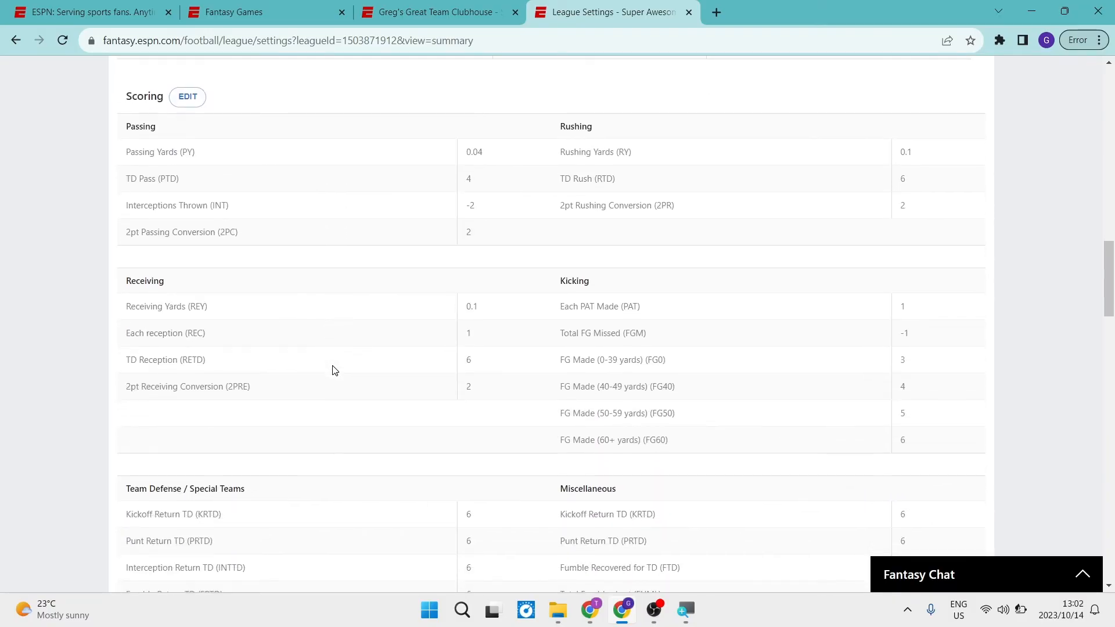
scroll(down, 3)
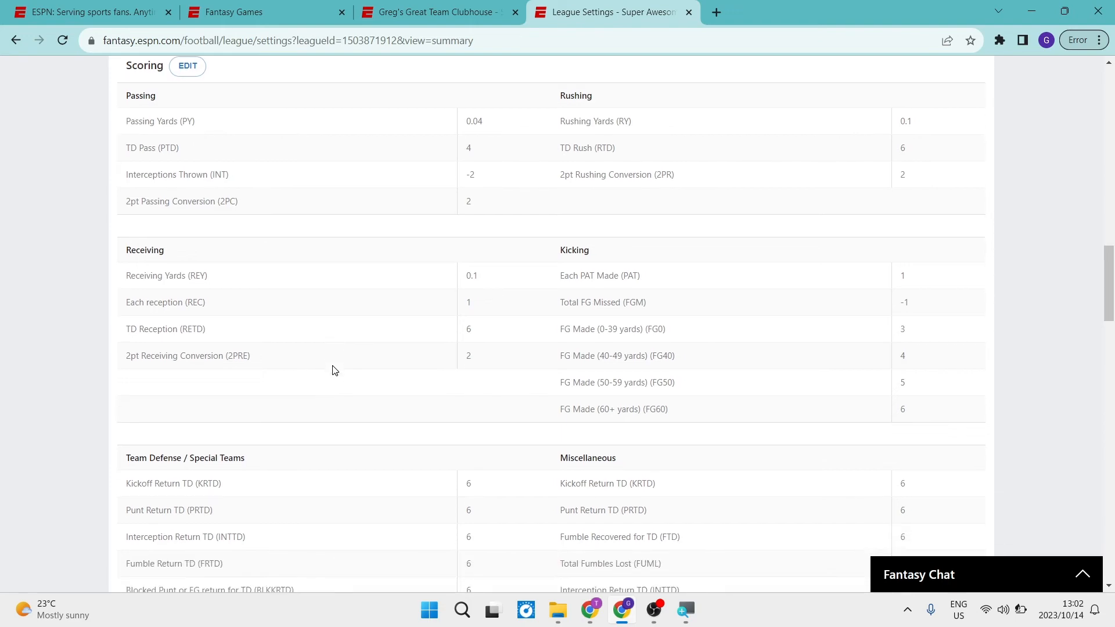
scroll(down, 3)
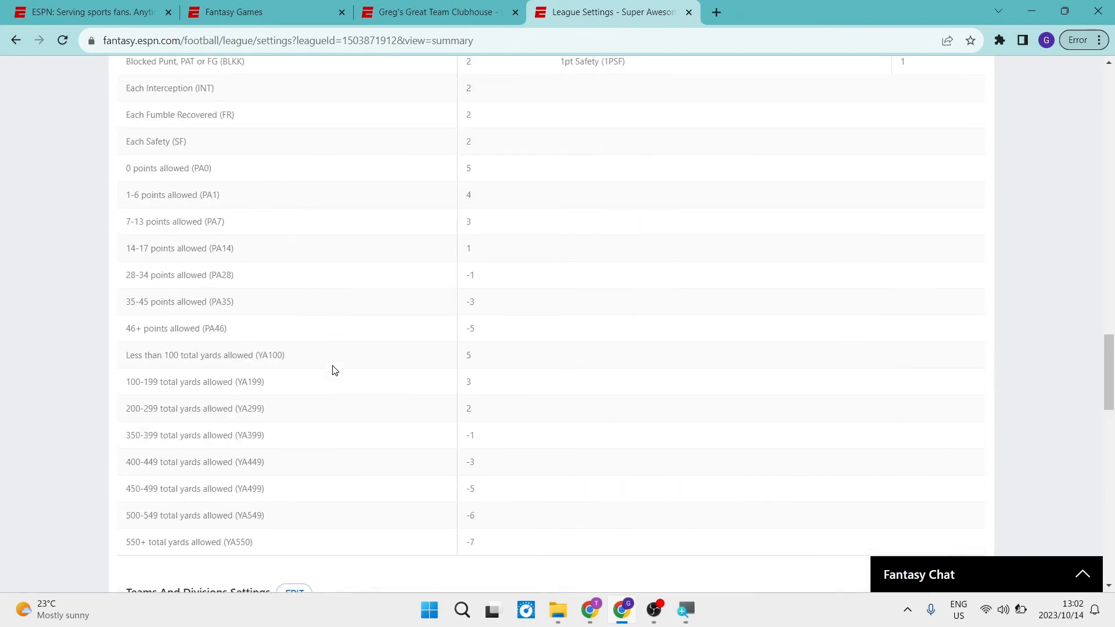
scroll(down, 3)
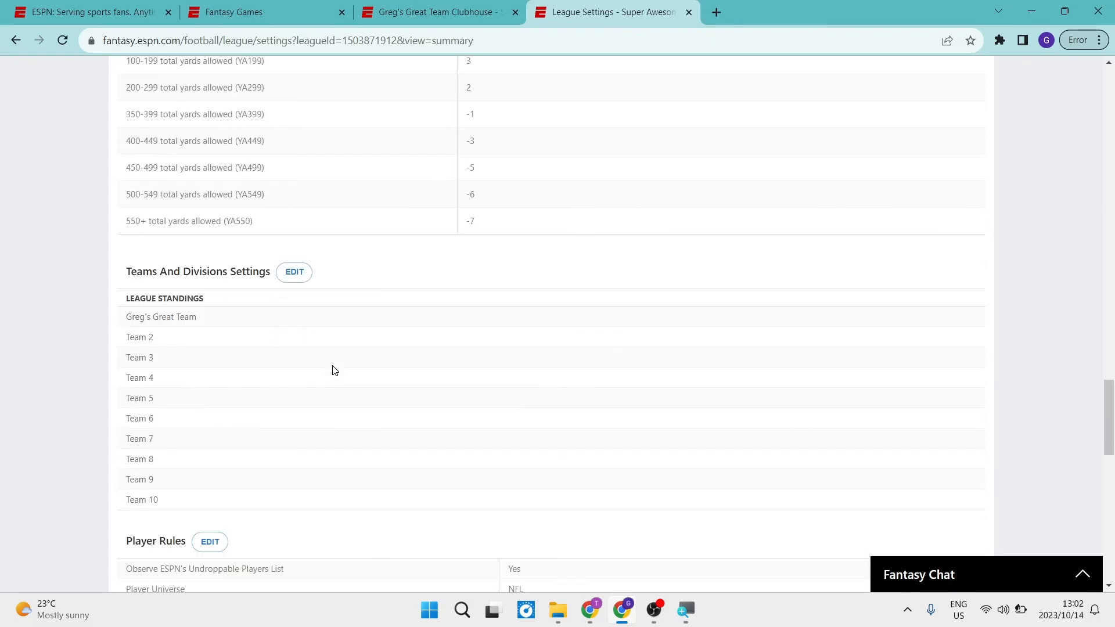
scroll(down, 3)
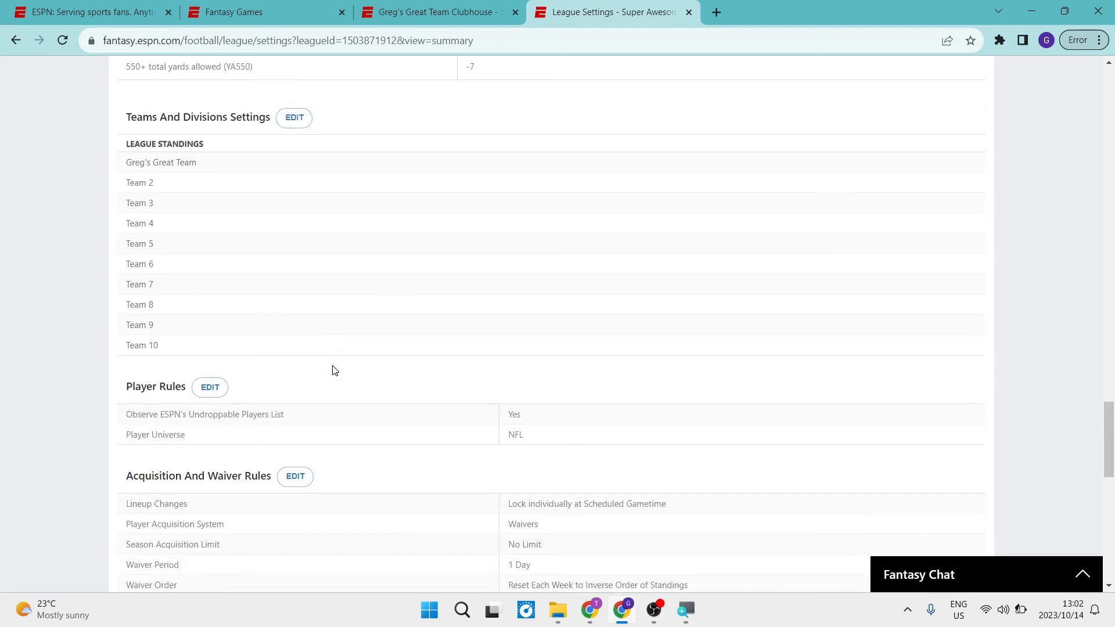
scroll(down, 3)
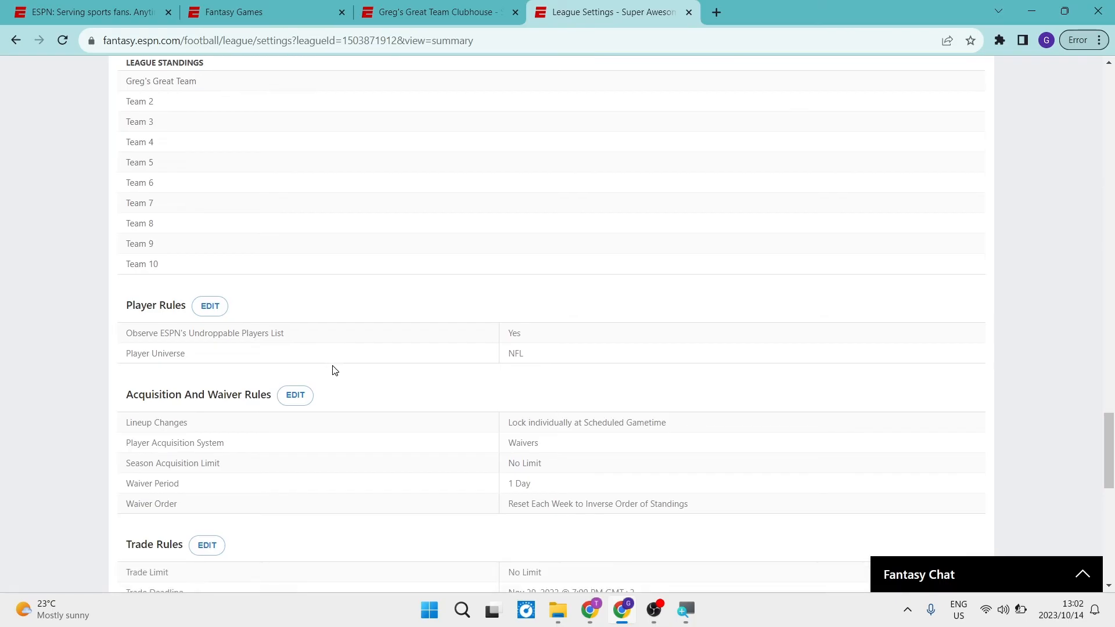
scroll(down, 3)
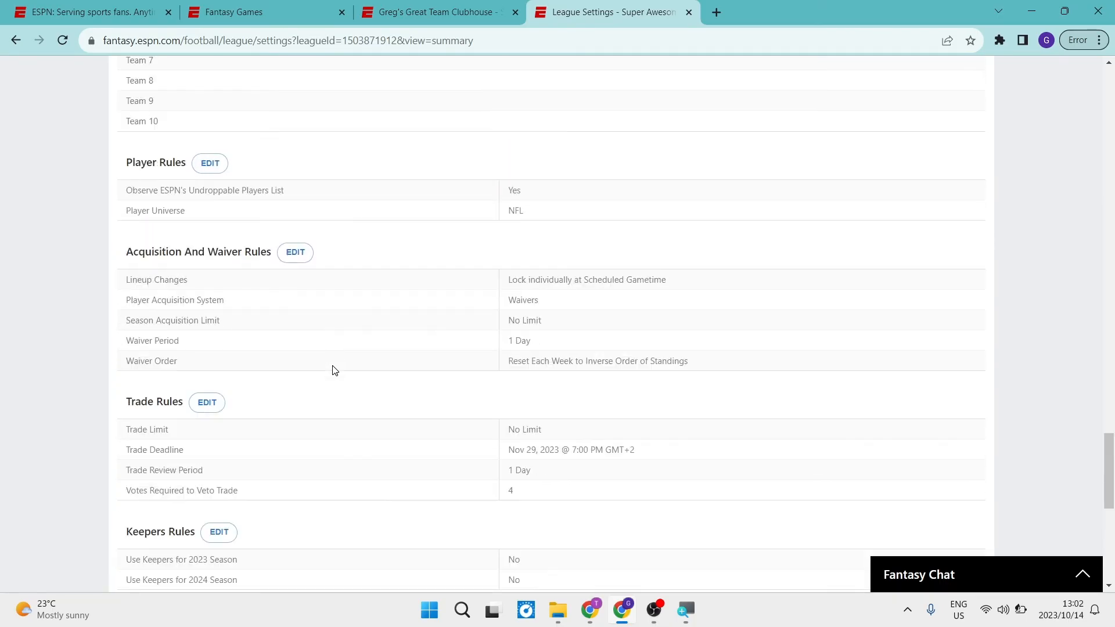
scroll(down, 3)
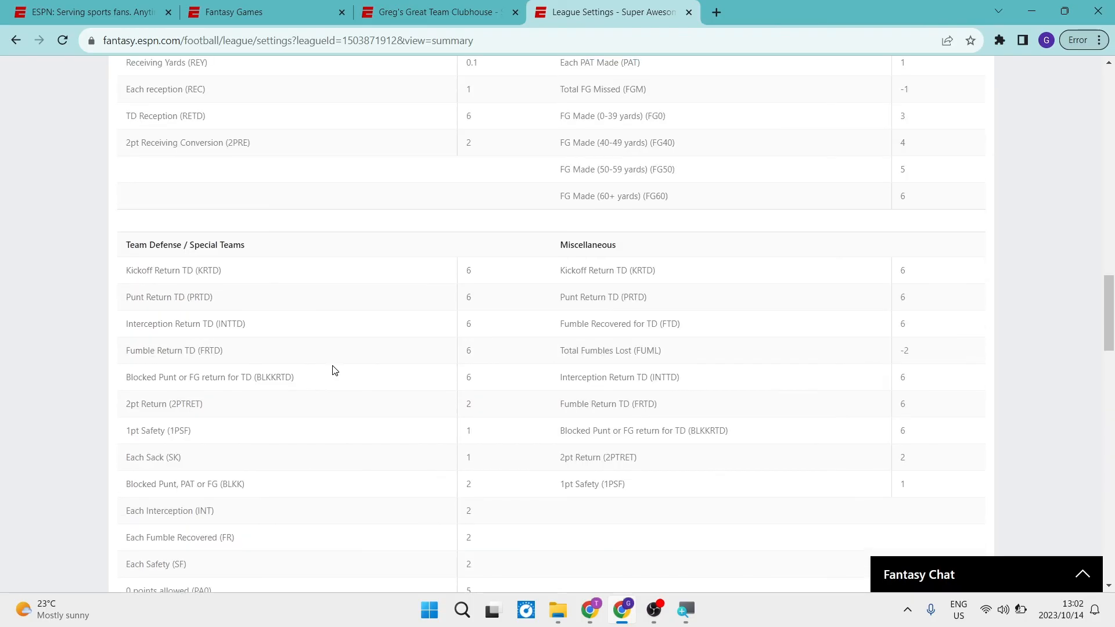
scroll(up, 3)
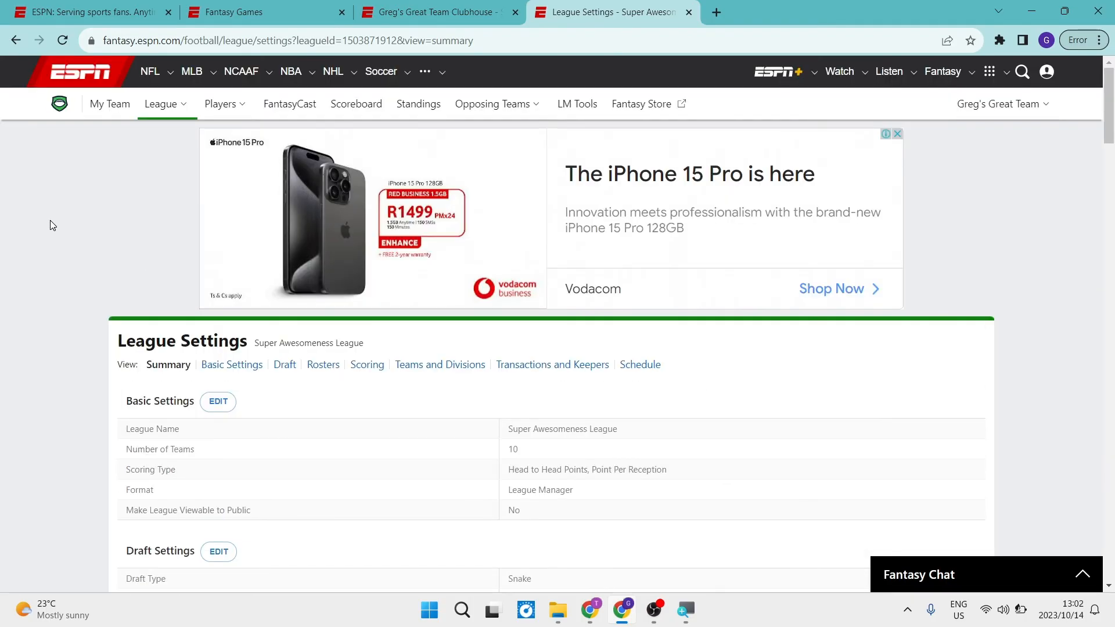
mouse_move(52, 187)
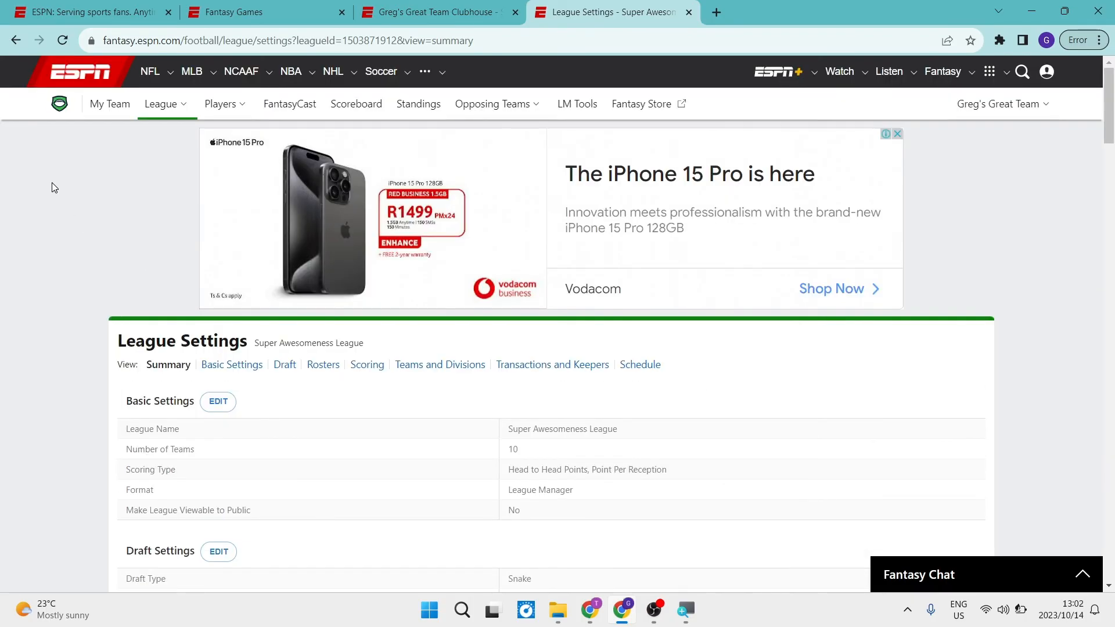